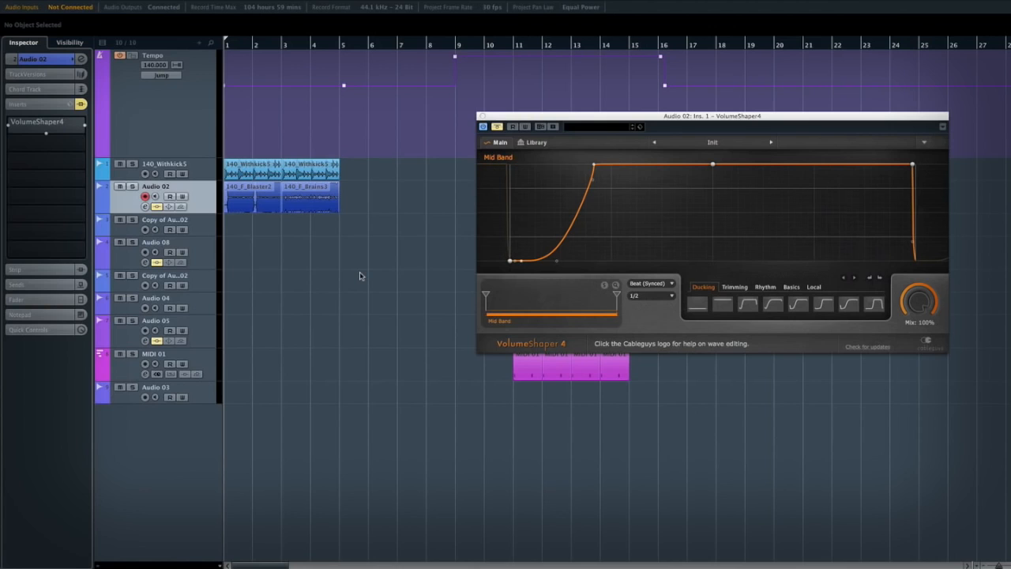
pyautogui.moveTo(350, 279)
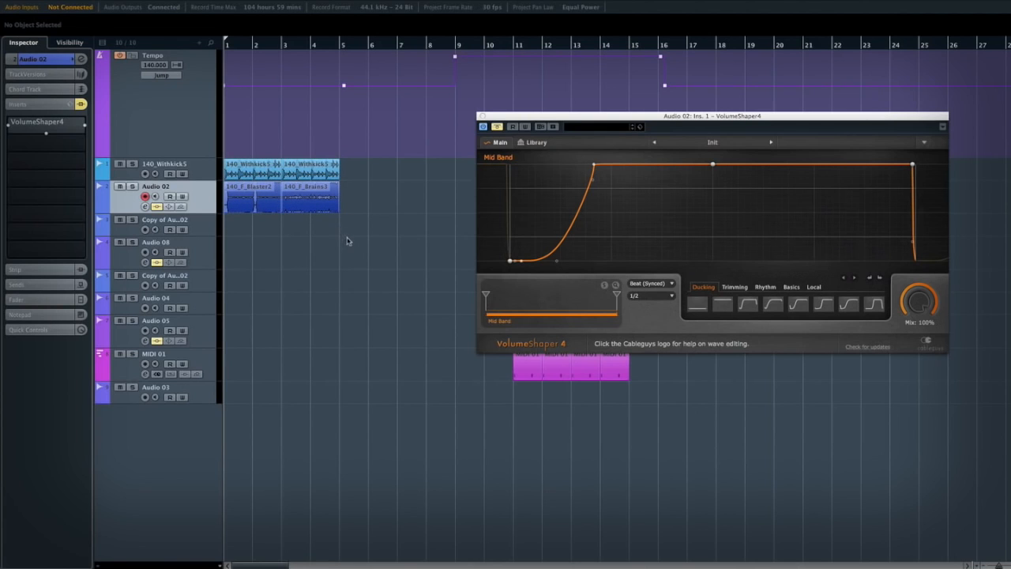
pyautogui.moveTo(351, 241)
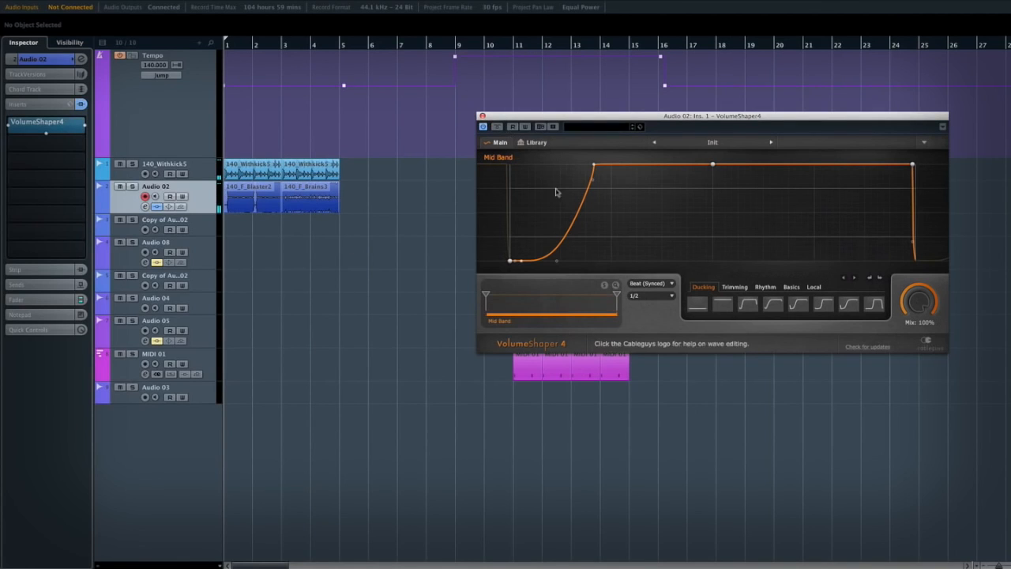
pyautogui.moveTo(404, 277)
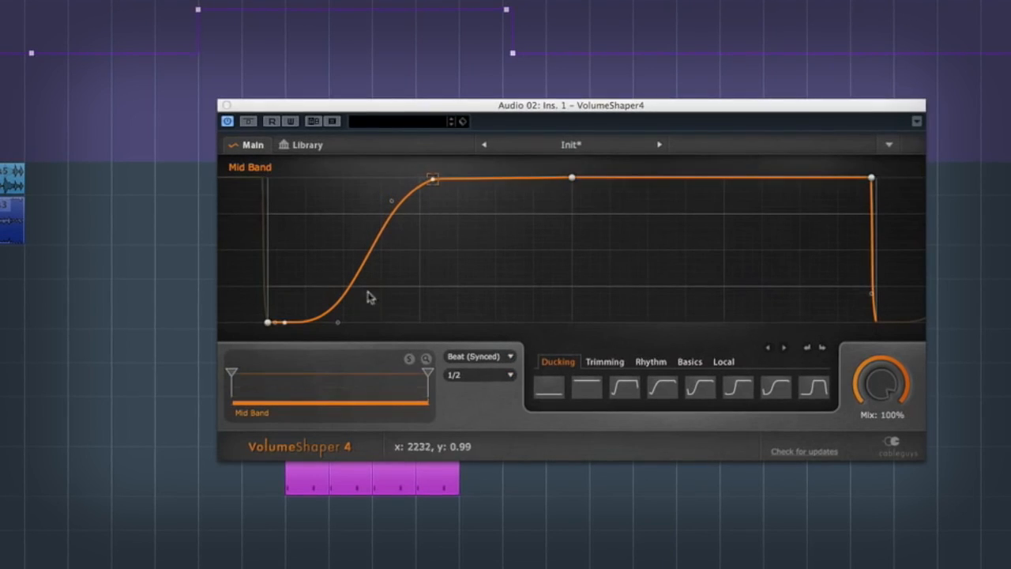
# Drag a handle on the curve's rising ramp to bend it into a smooth S-shaped fade-in
pyautogui.moveTo(436, 180); pyautogui.dragTo(387, 203)
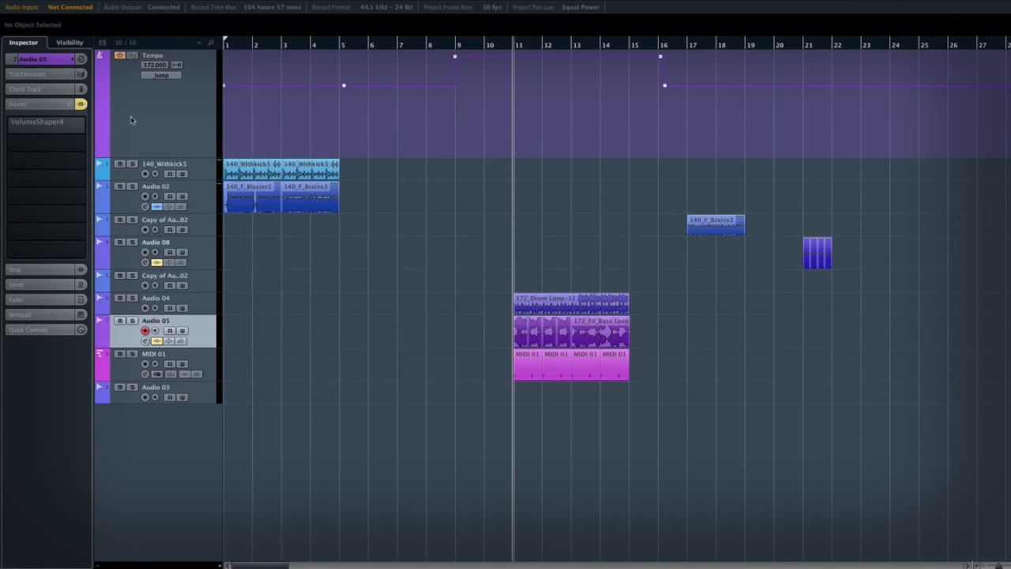
pyautogui.moveTo(514, 239)
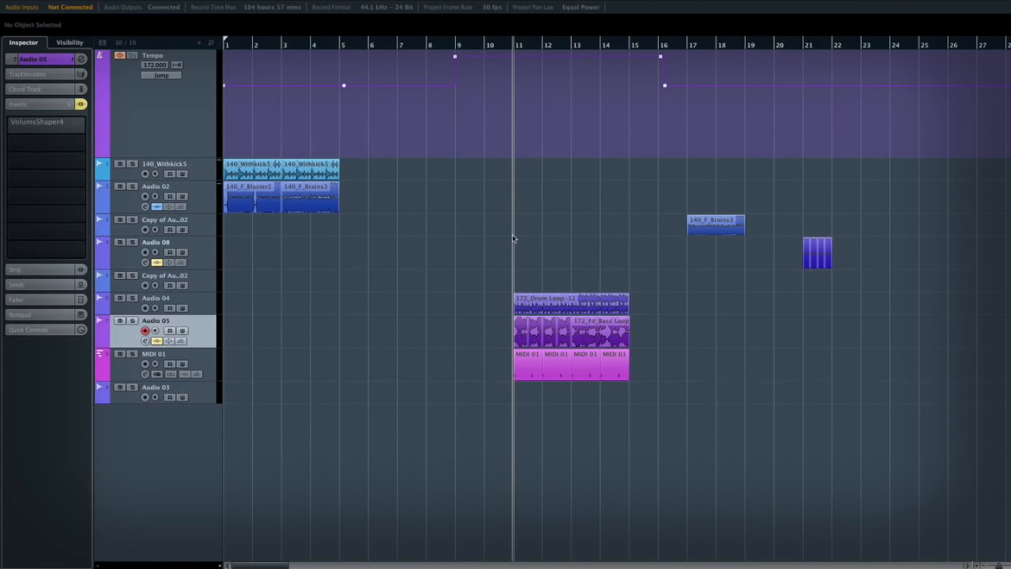
pyautogui.moveTo(501, 275)
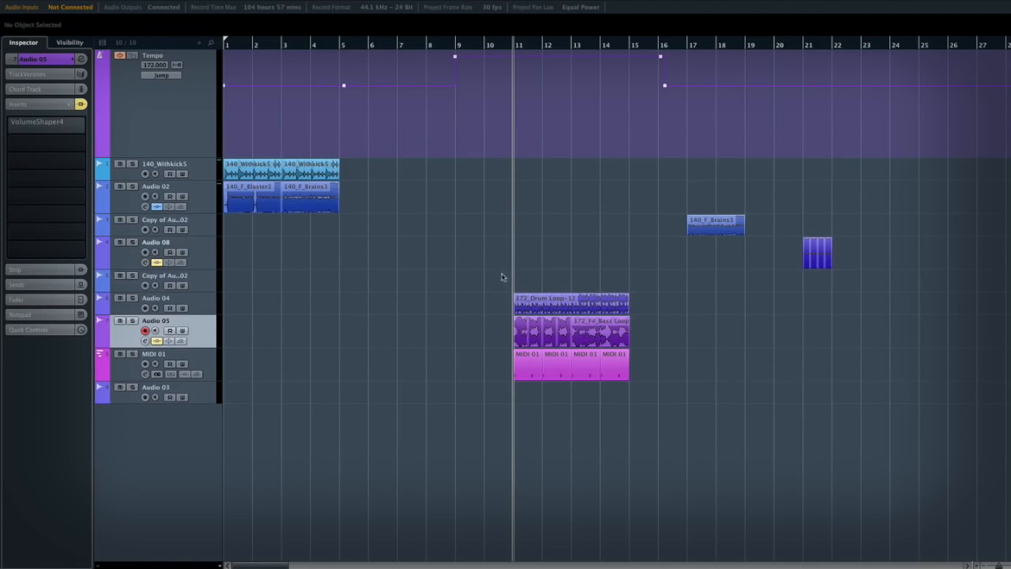
pyautogui.moveTo(484, 269)
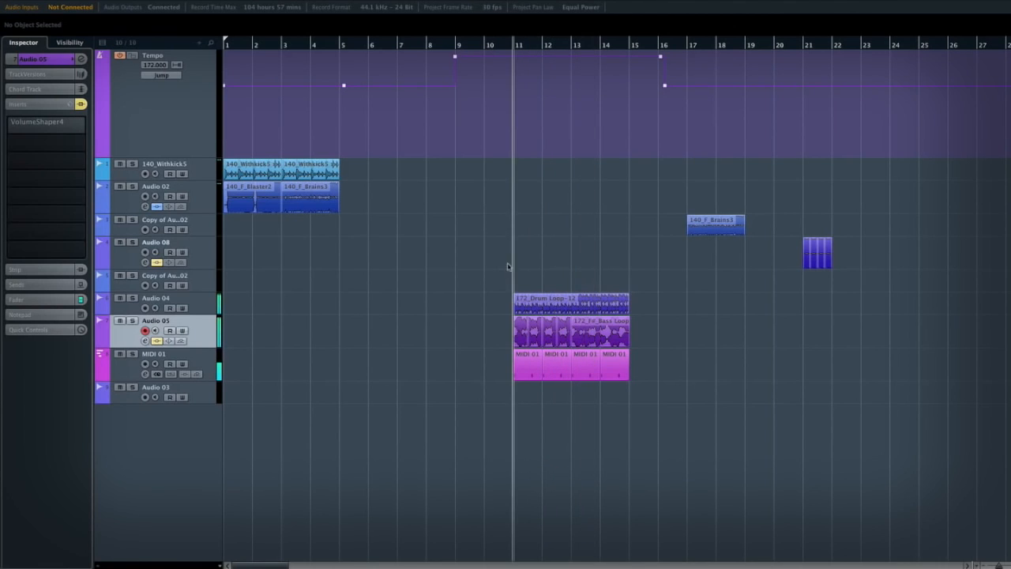
# Open Audio 05's VolumeShaper 4 editor and set the trigger mode to Beat (1-Shot)
pyautogui.click(45, 122)
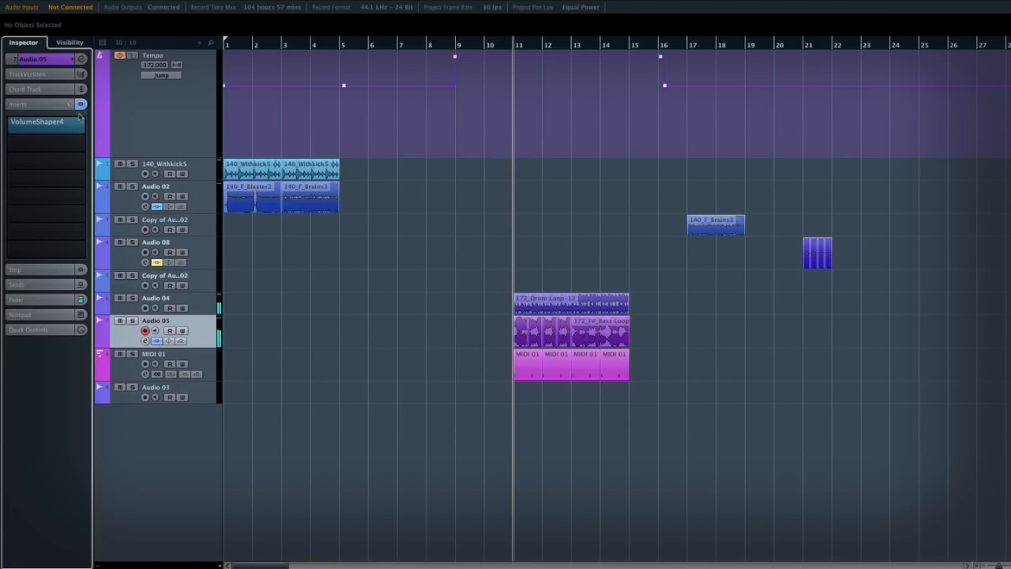
pyautogui.click(43, 123)
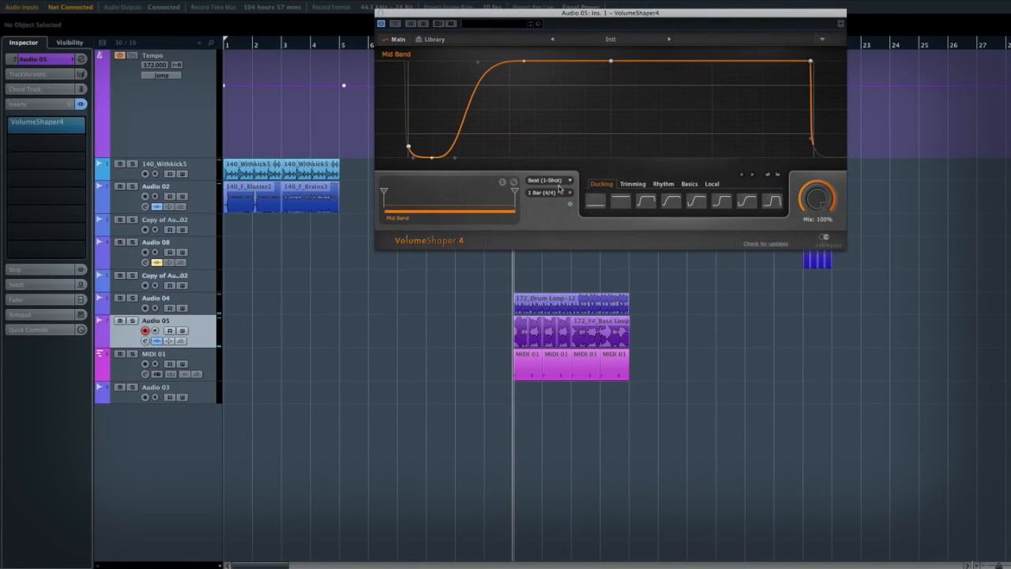
pyautogui.click(546, 180)
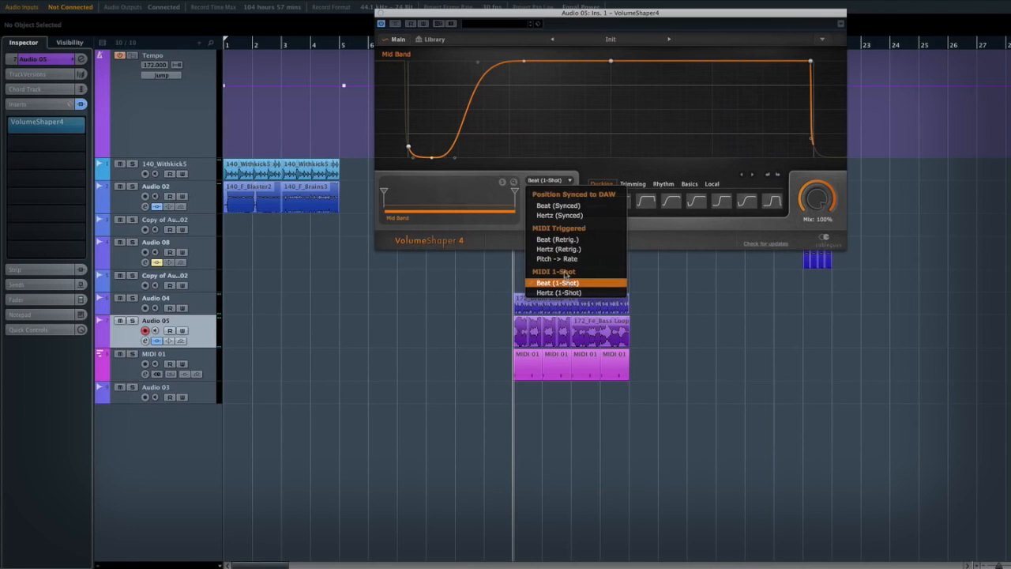
pyautogui.moveTo(555, 239)
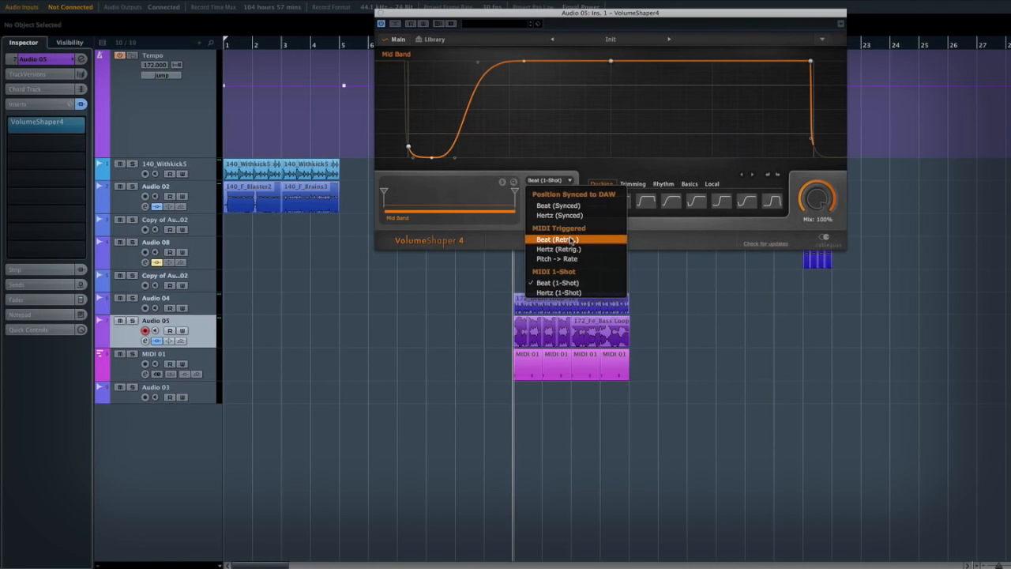
pyautogui.moveTo(555, 282)
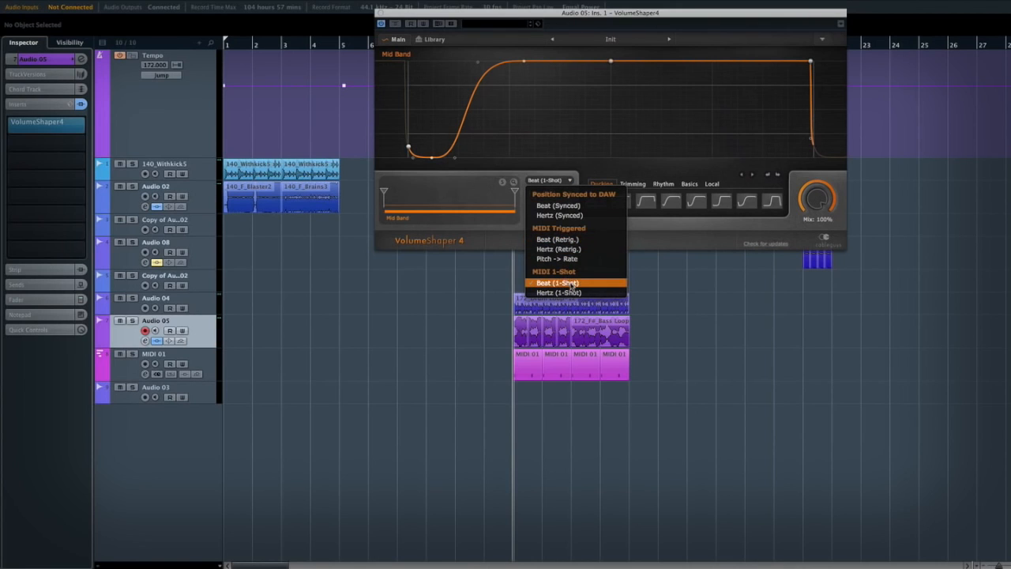
pyautogui.click(549, 283)
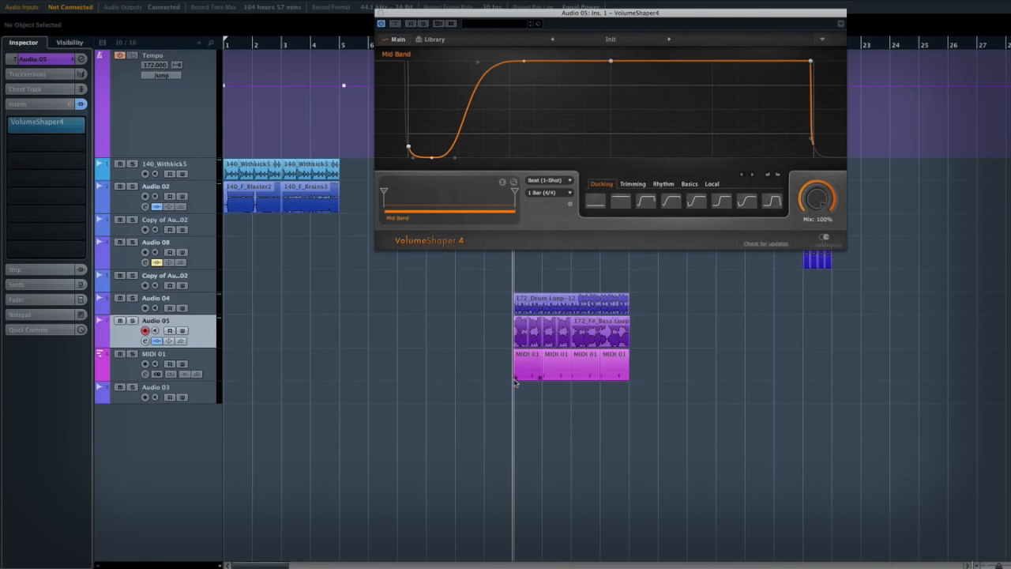
pyautogui.moveTo(570, 205)
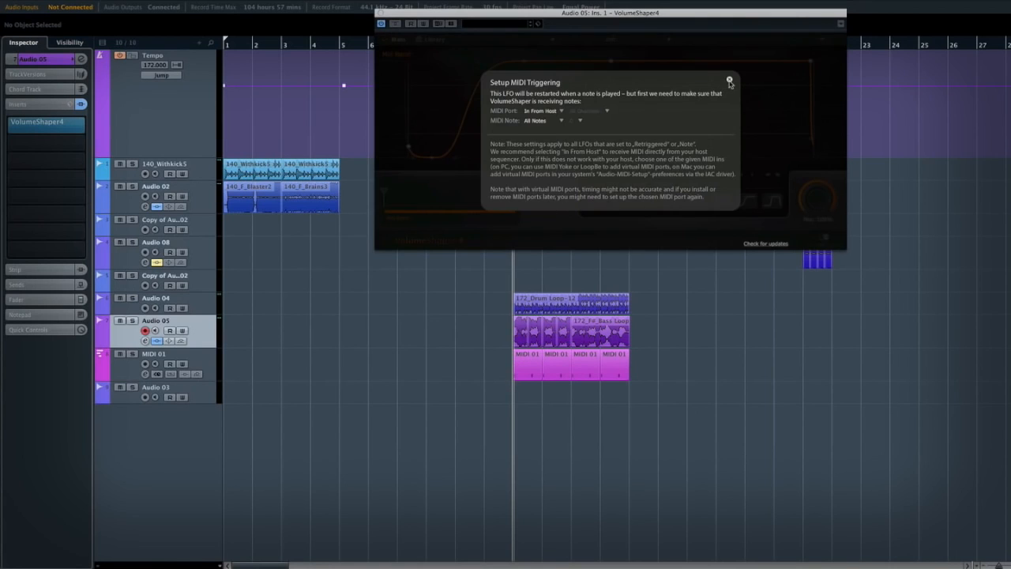
# Close the Setup MIDI Triggering overlay in the VolumeShaper editor
pyautogui.click(731, 76)
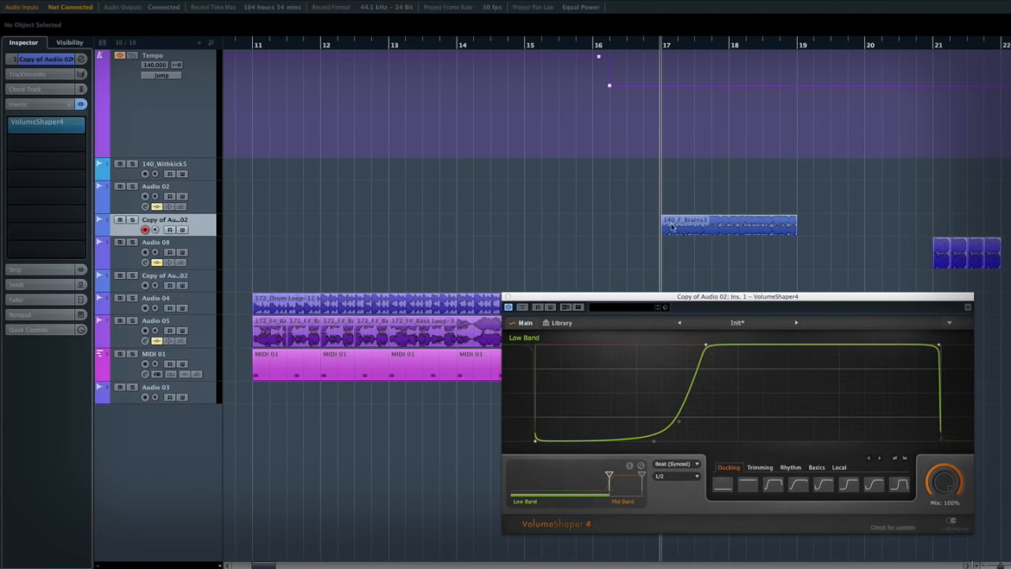
# Reshape the Low Band ducking curve and drag the band split marker to about 4.36 kHz
pyautogui.moveTo(608, 473); pyautogui.dragTo(572, 489)
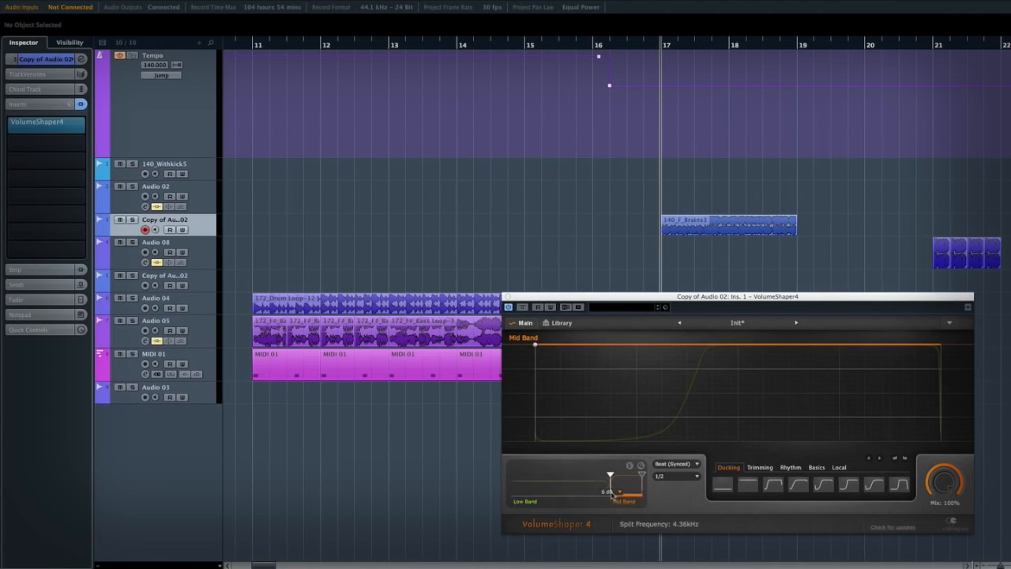
pyautogui.moveTo(609, 489); pyautogui.dragTo(610, 476)
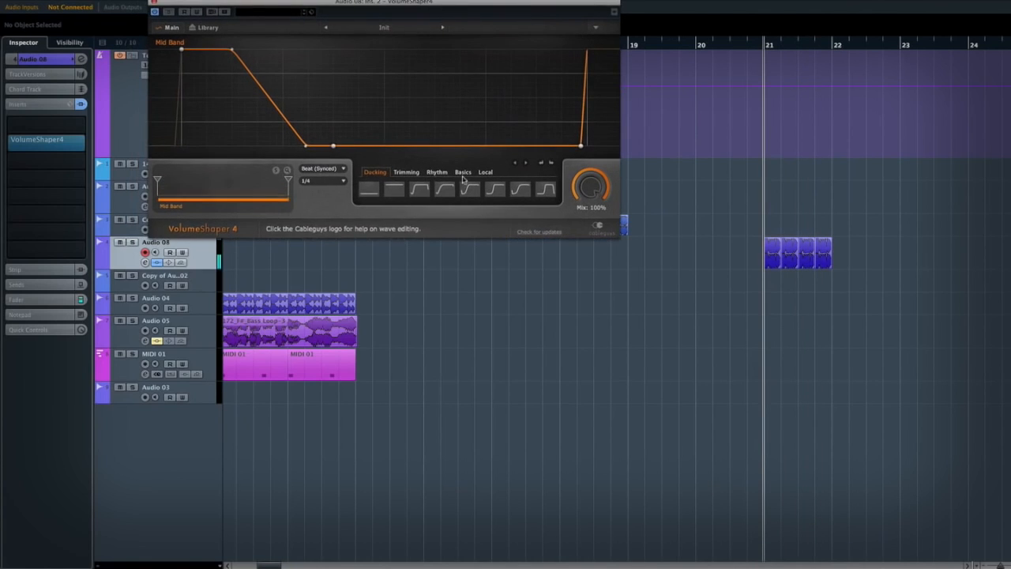
pyautogui.click(437, 173)
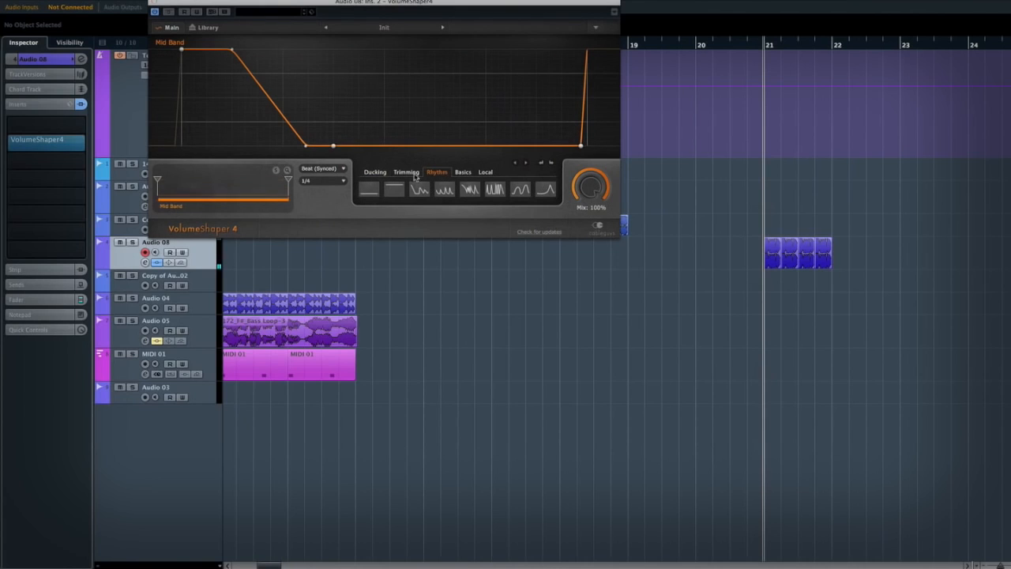
pyautogui.click(405, 171)
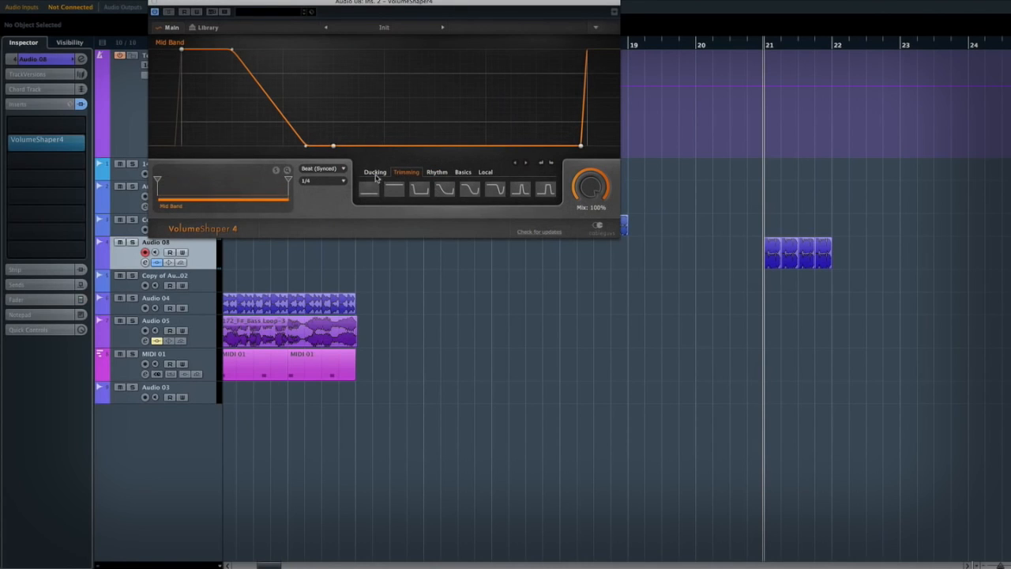
pyautogui.click(374, 171)
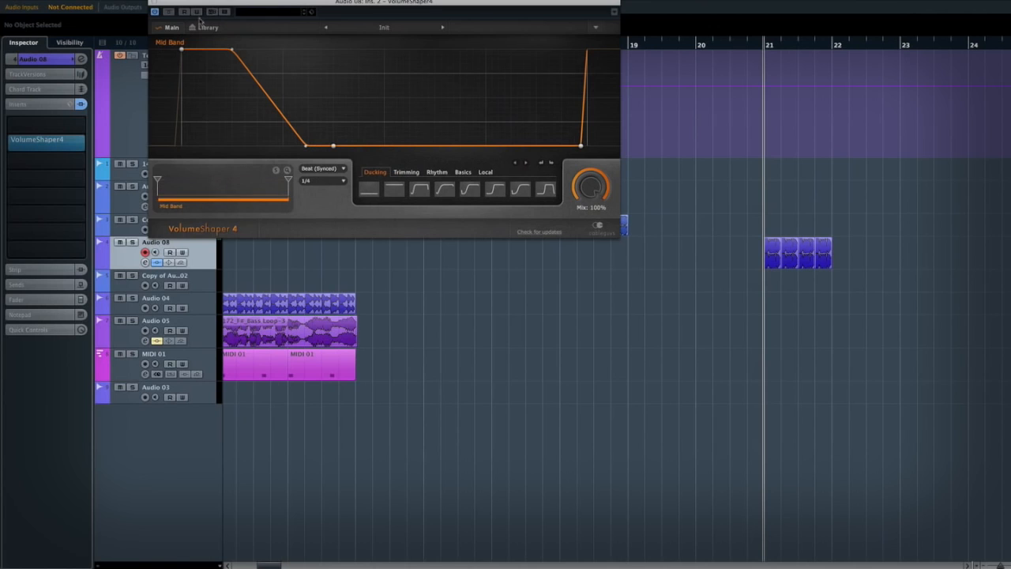
pyautogui.click(205, 28)
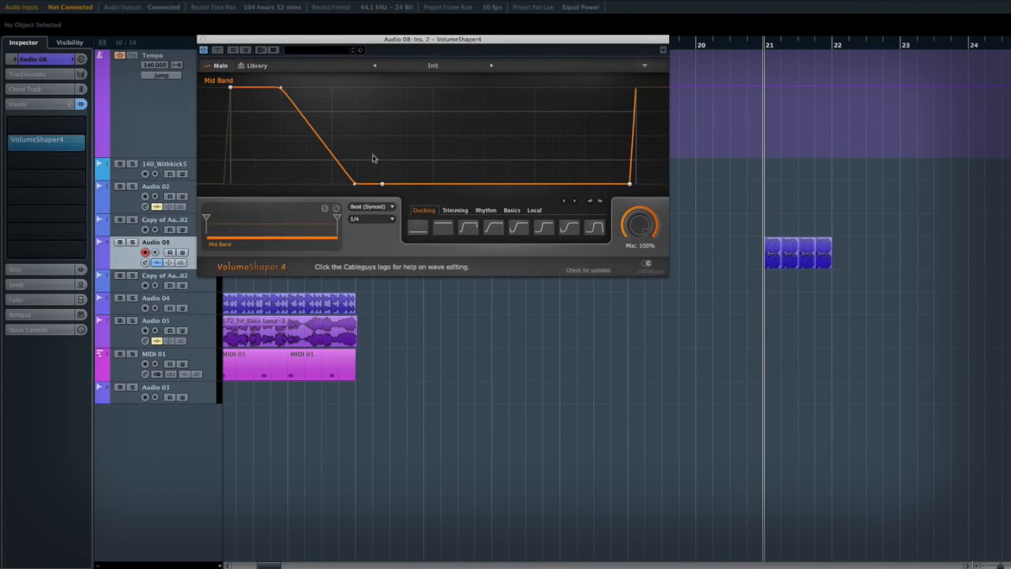
# Move the VolumeShaper4 window toward the lower right, clear of the upper track clips
pyautogui.click(257, 66)
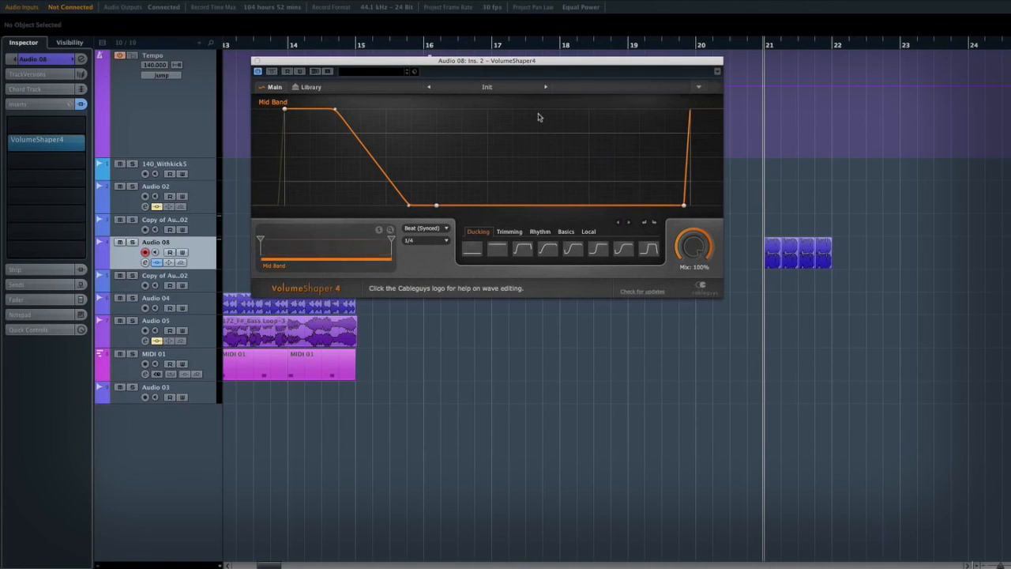
pyautogui.moveTo(487, 61); pyautogui.dragTo(683, 285)
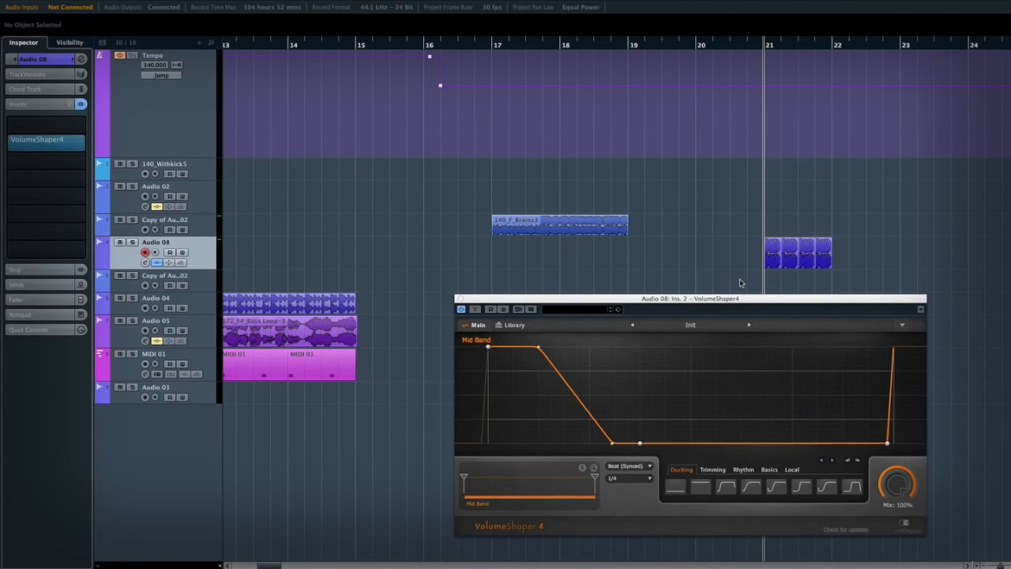
pyautogui.moveTo(743, 297)
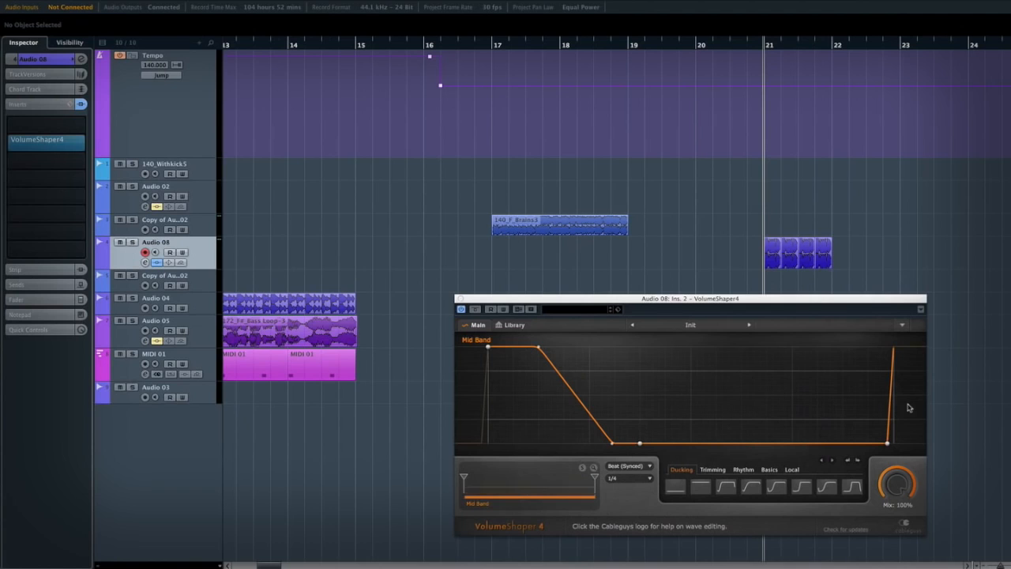
pyautogui.moveTo(846, 417)
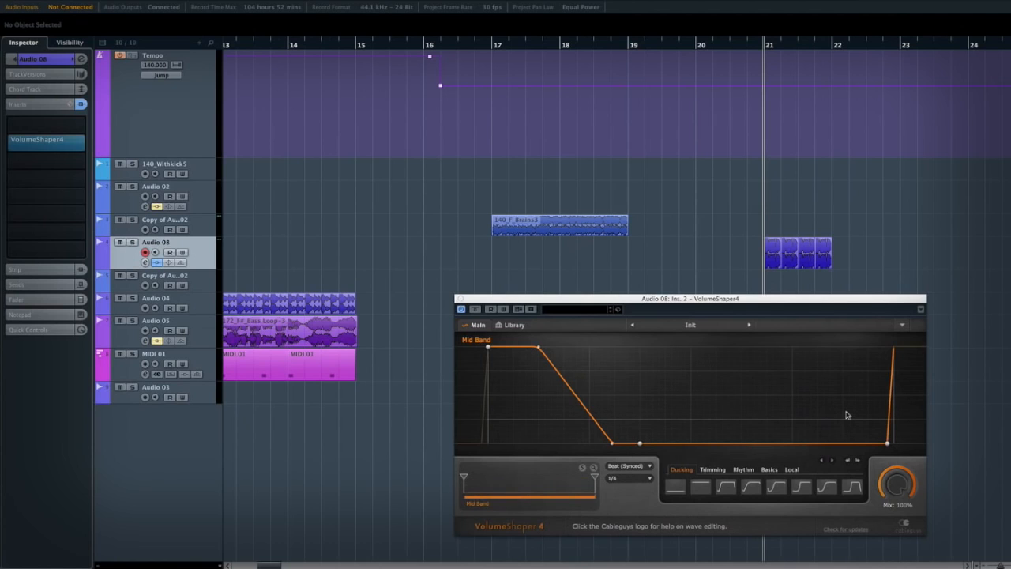